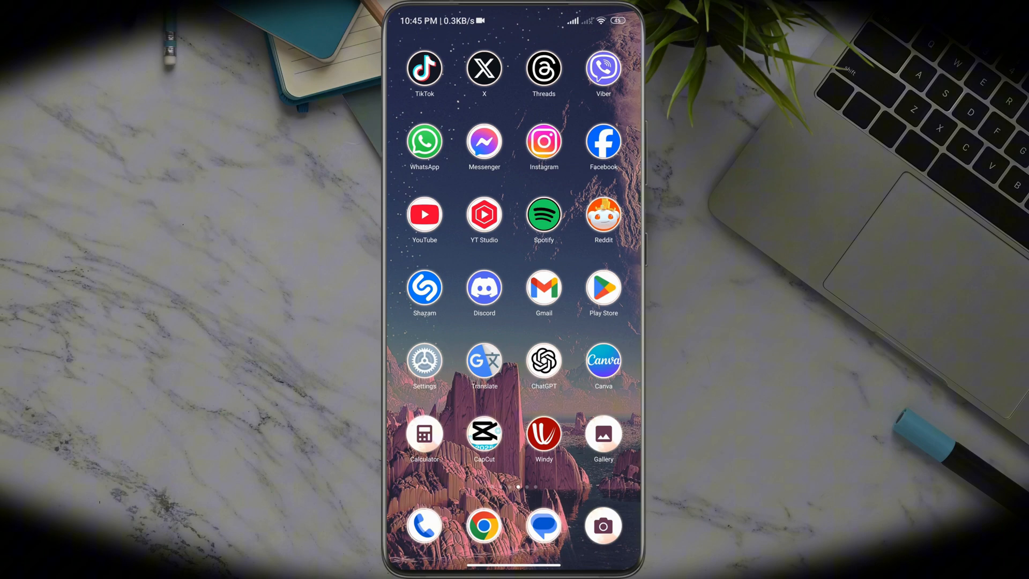
Launch the X app from the home screen to reach its home feed.
left_click(483, 68)
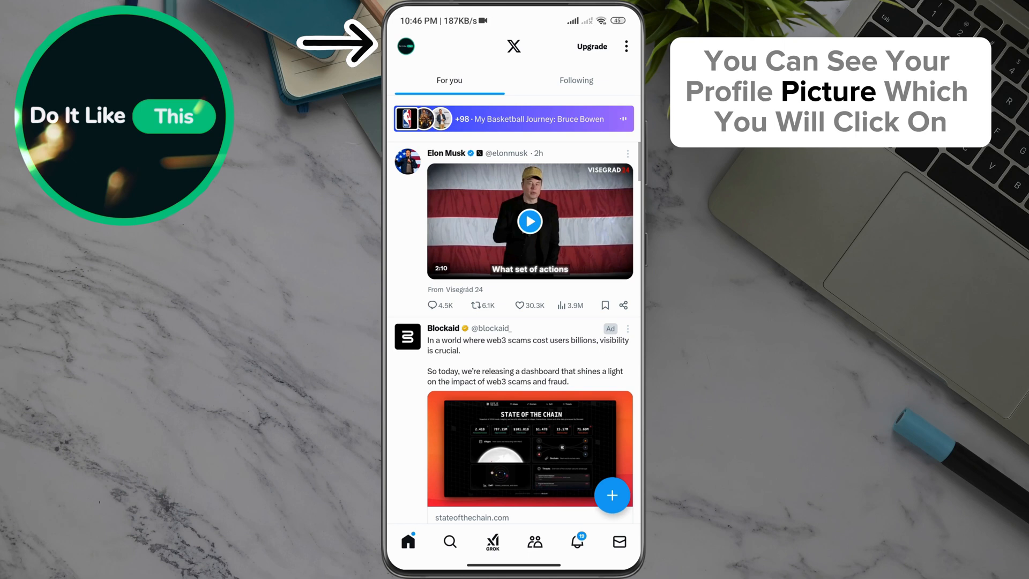
Reach X's Settings page through the profile side menu's Settings & Support.
left_click(407, 46)
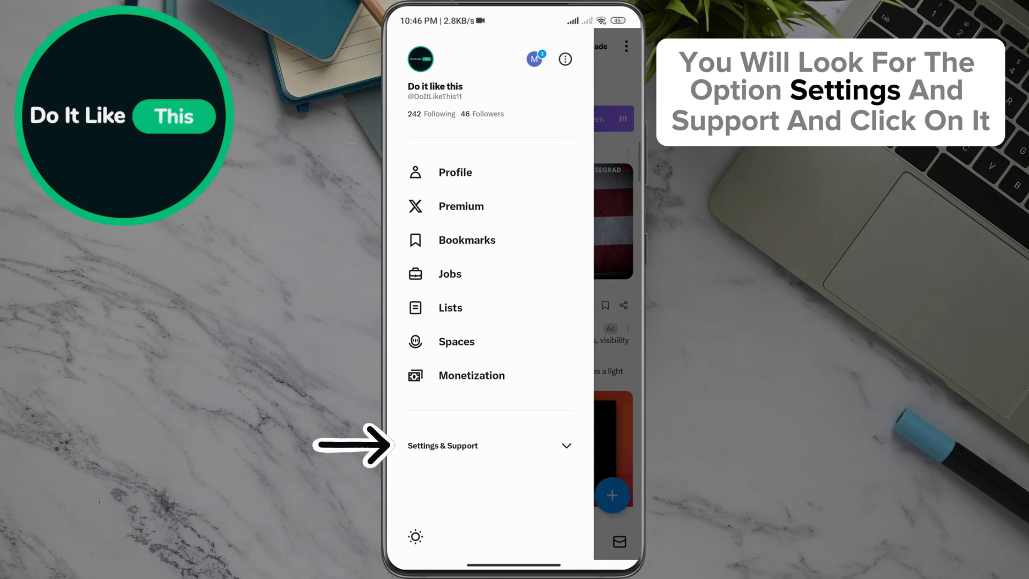
left_click(489, 444)
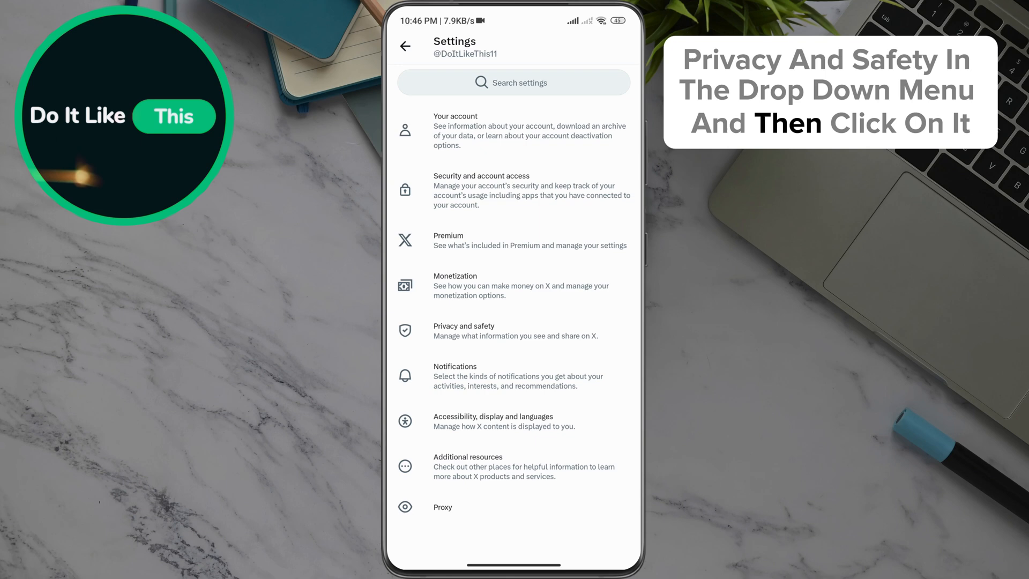
Navigate Privacy and safety > Content you see > Sensitive media preferences.
left_click(516, 332)
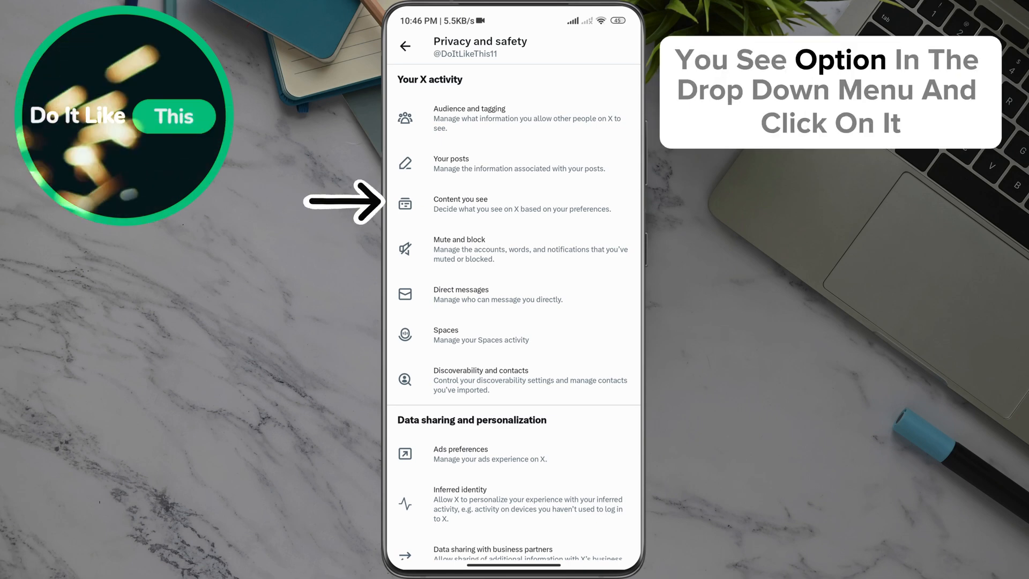
left_click(461, 203)
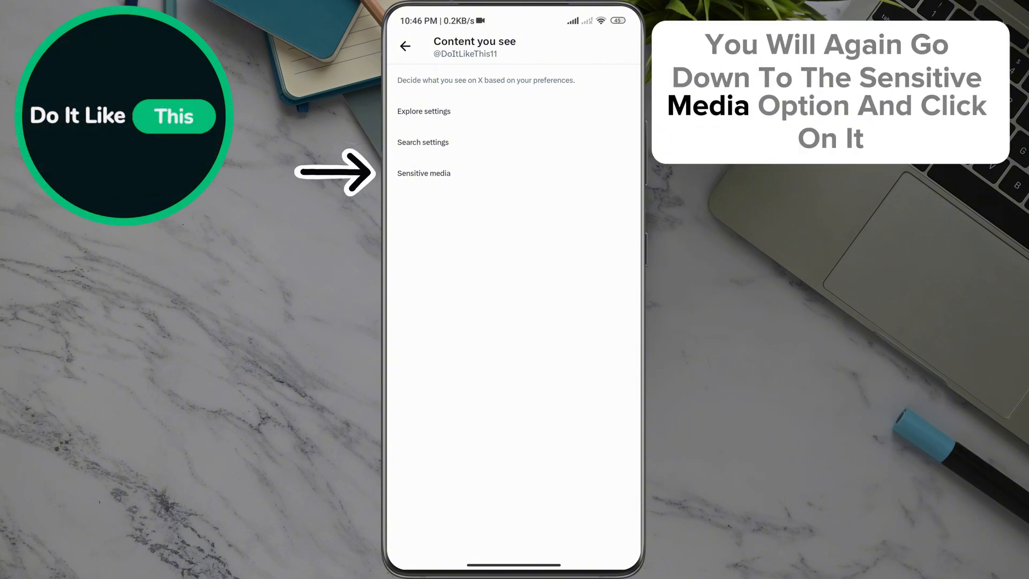
left_click(424, 174)
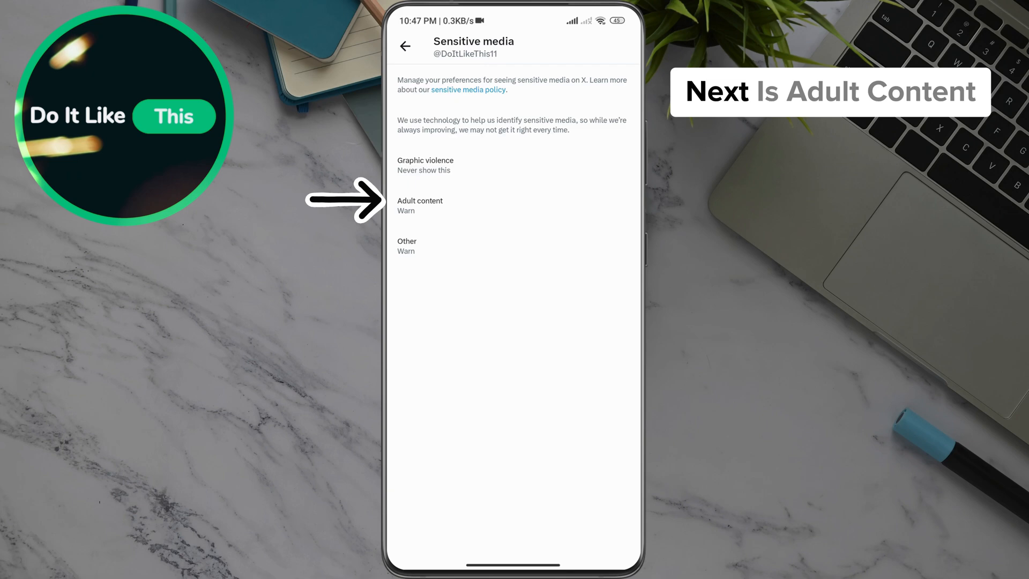
Set Adult content to Never show this.
left_click(420, 206)
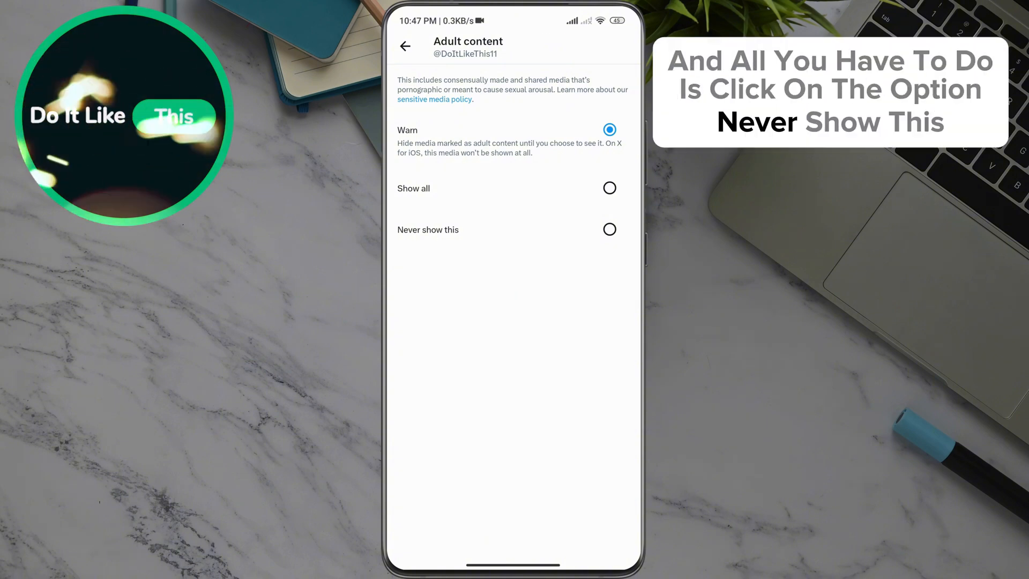
left_click(405, 46)
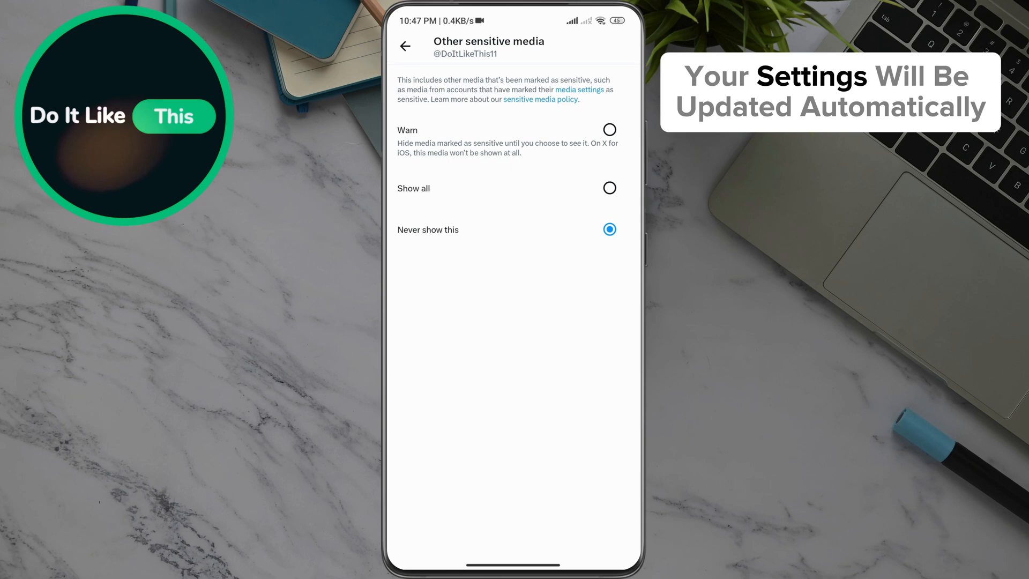
Back out of settings to the feed and return to the phone's home screen.
left_click(406, 46)
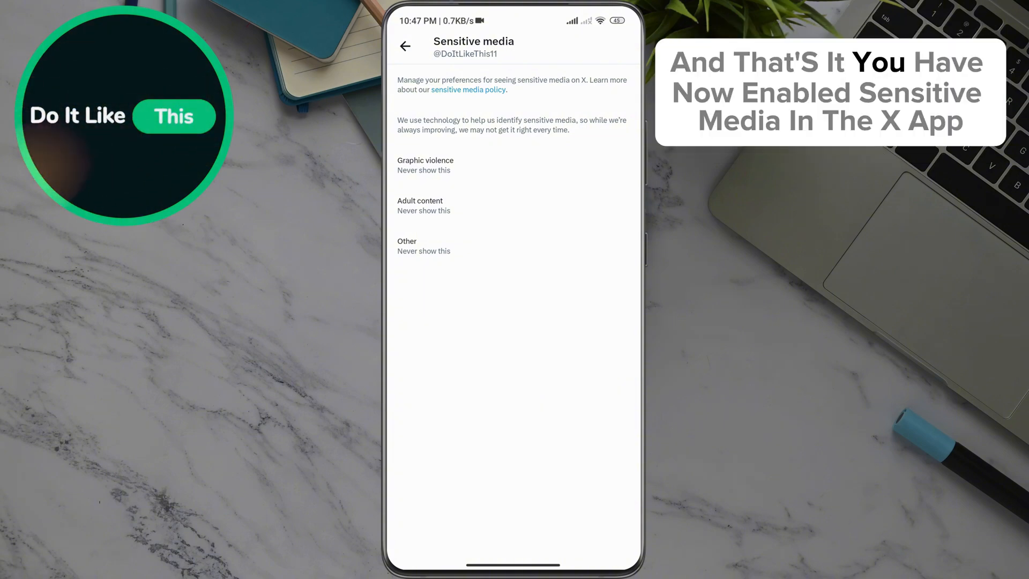
left_click(406, 47)
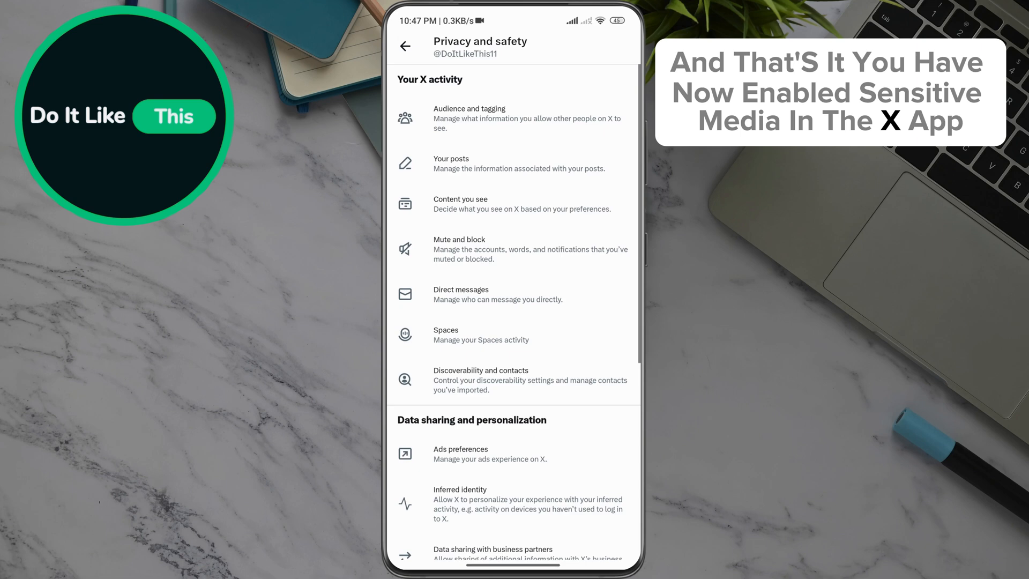
left_click(406, 47)
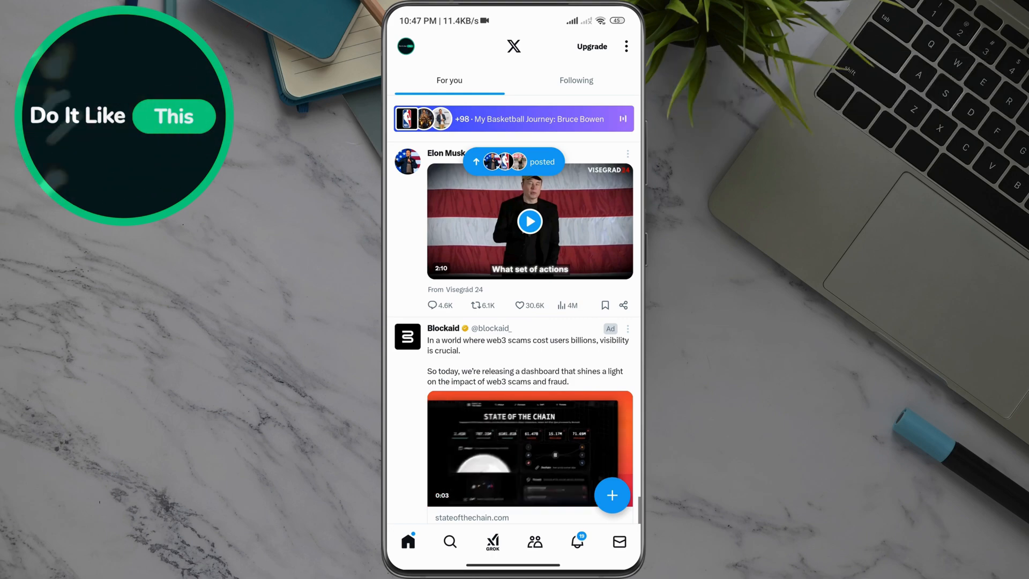
key("Home")
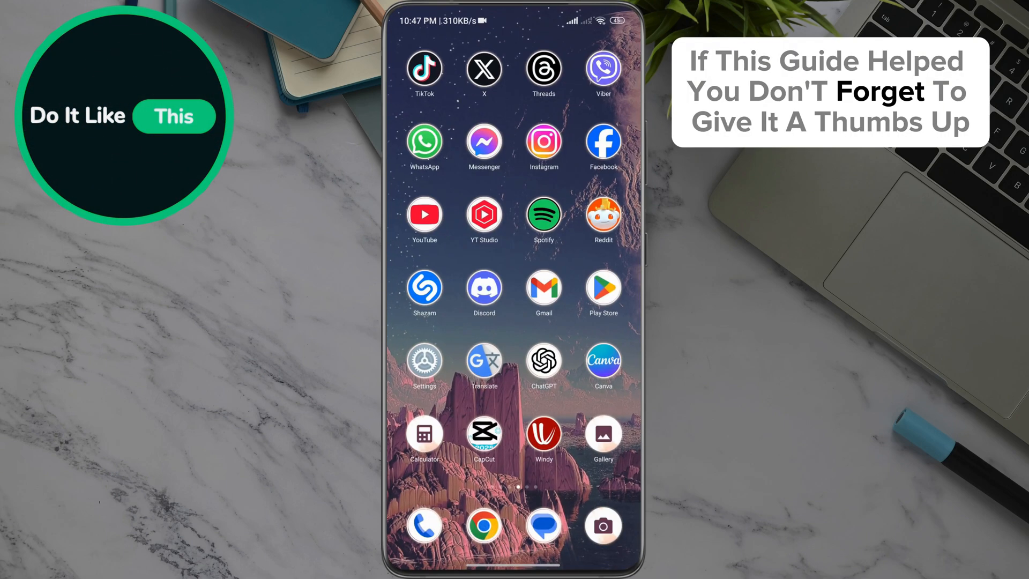